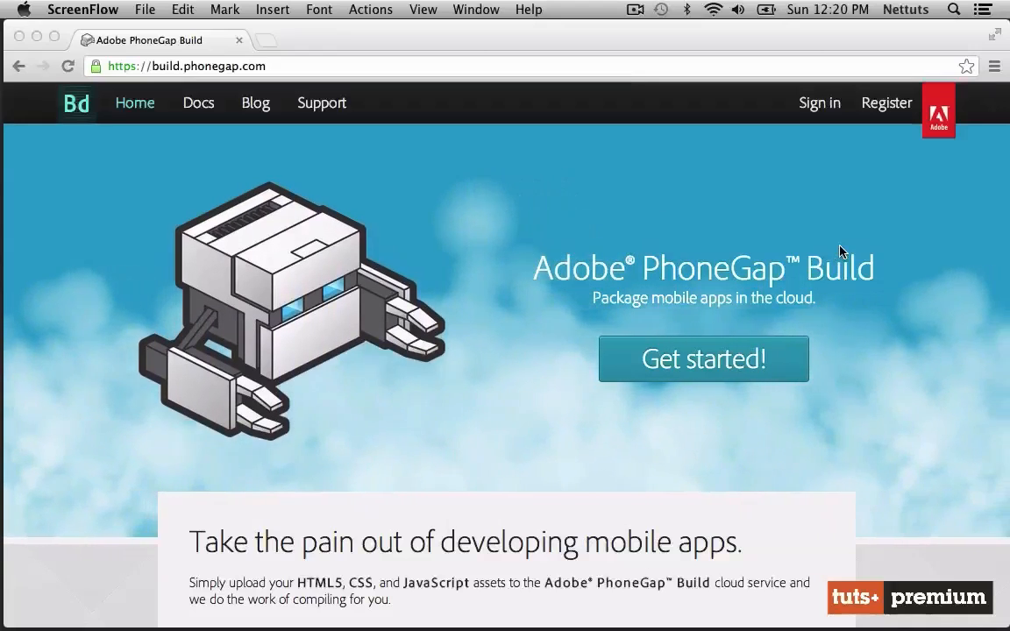
Reach the PhoneGap Build sign-in page with GitHub open in a second tab.
{"action": "scroll", "scroll_direction": "down", "scroll_amount": 3}
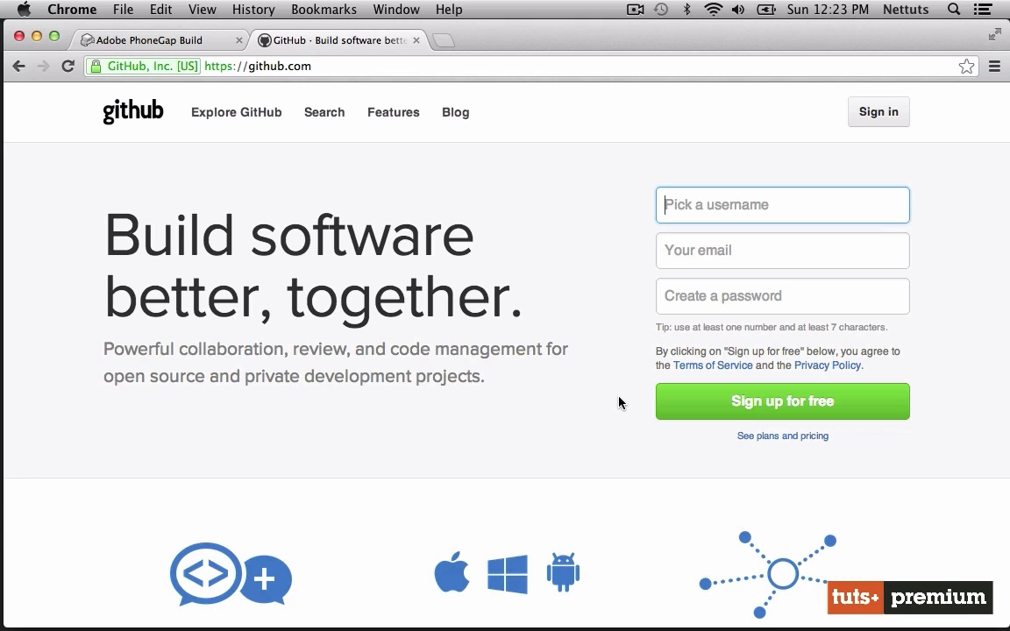
{"action": "left_click", "coordinate": [158, 42]}
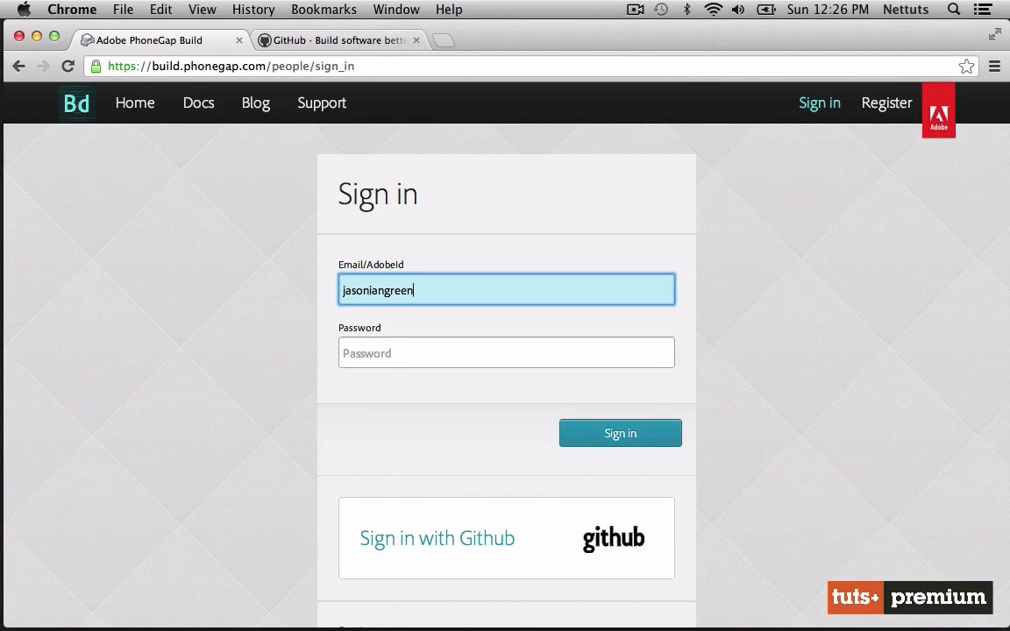
{"action": "type", "text": "@gmail.co"}
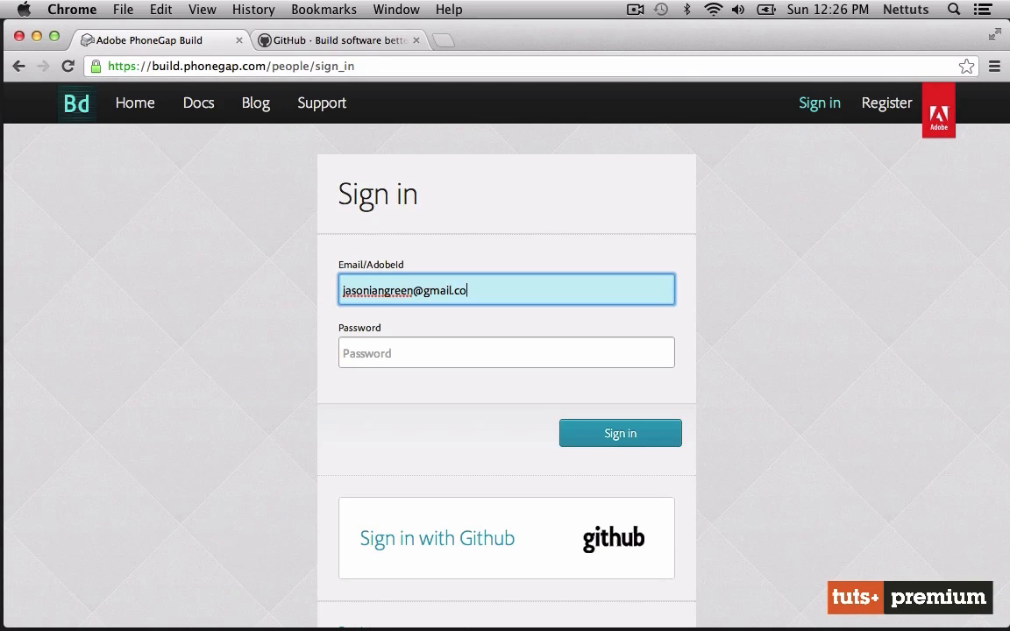
{"action": "left_click", "coordinate": [621, 433]}
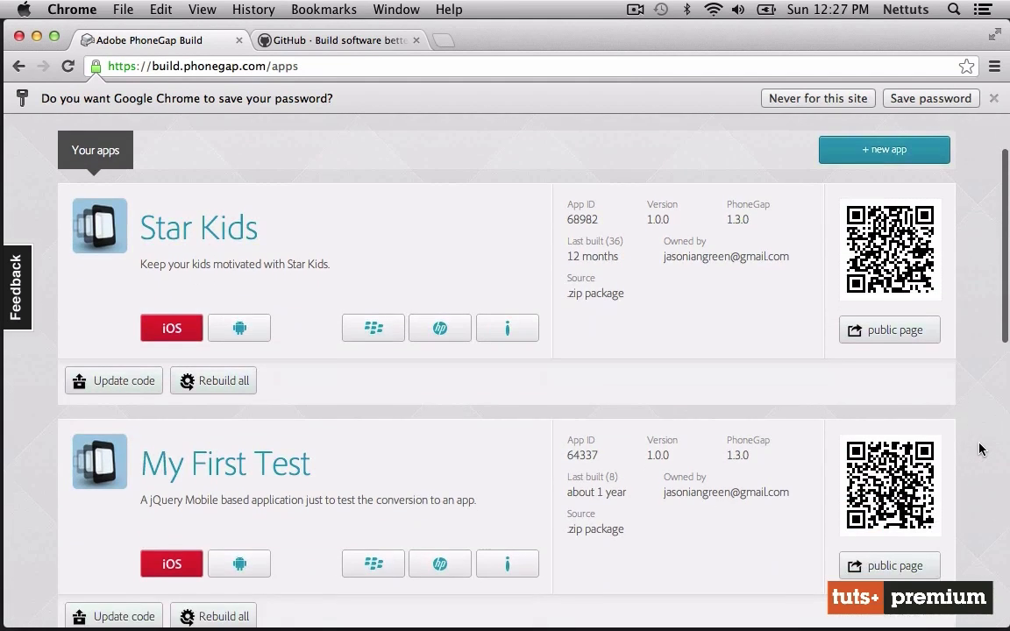
Scroll through the apps list down to the PhoneGap: Getting Started app and its GitHub source.
{"action": "scroll", "scroll_direction": "down", "scroll_amount": 3}
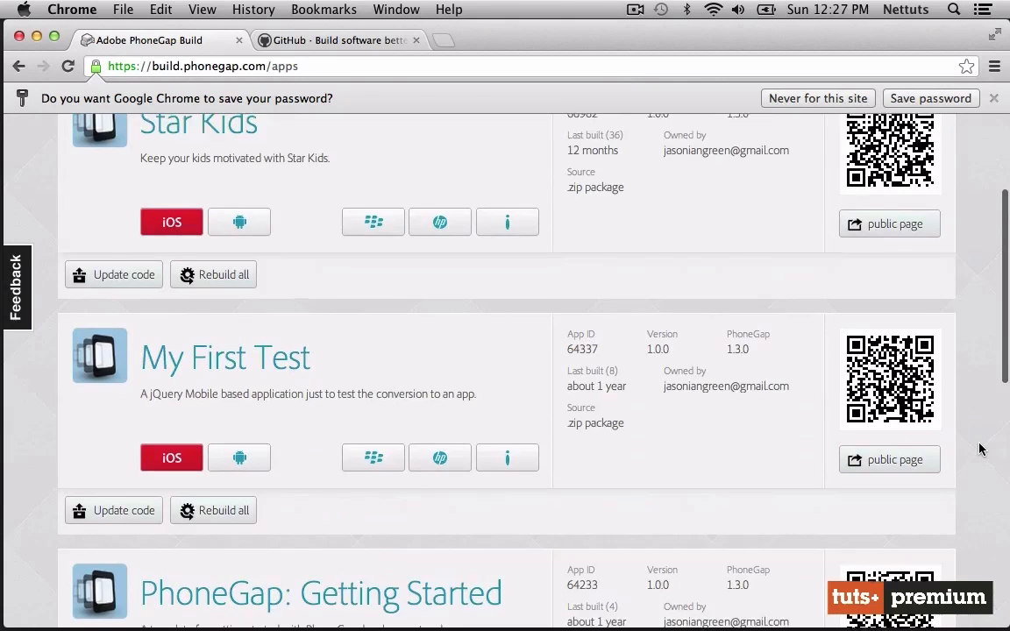
{"action": "scroll", "scroll_direction": "down", "scroll_amount": 3}
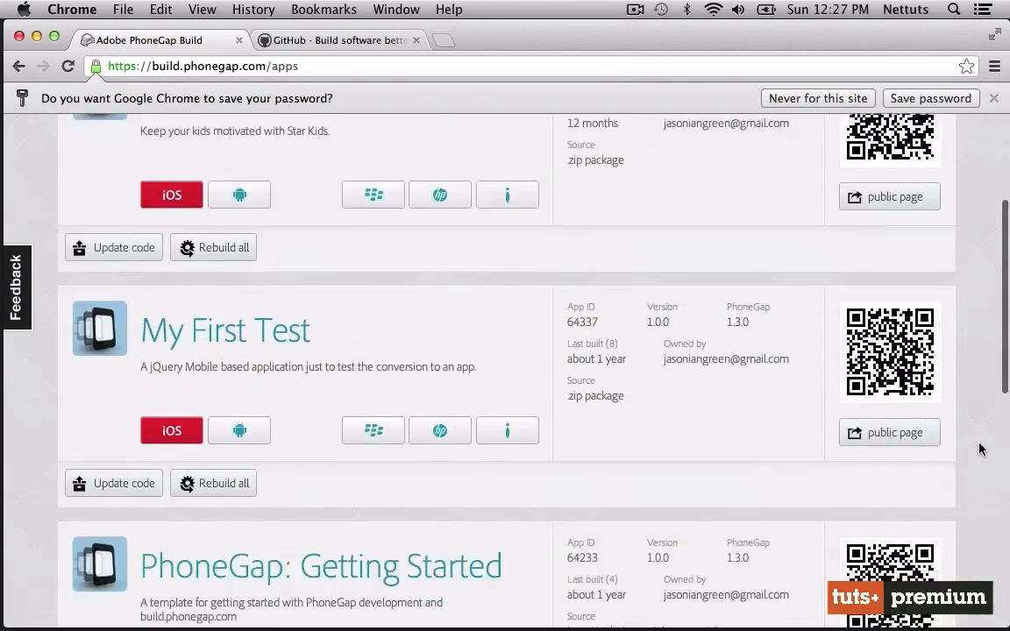
{"action": "scroll", "scroll_direction": "down", "scroll_amount": 3}
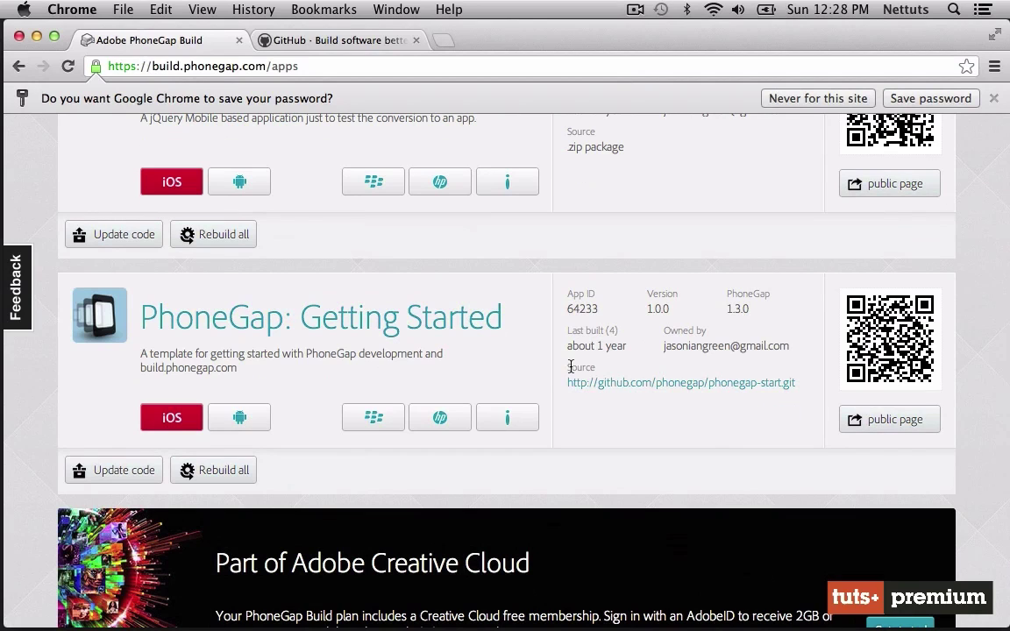
{"action": "scroll", "scroll_direction": "down", "scroll_amount": 3}
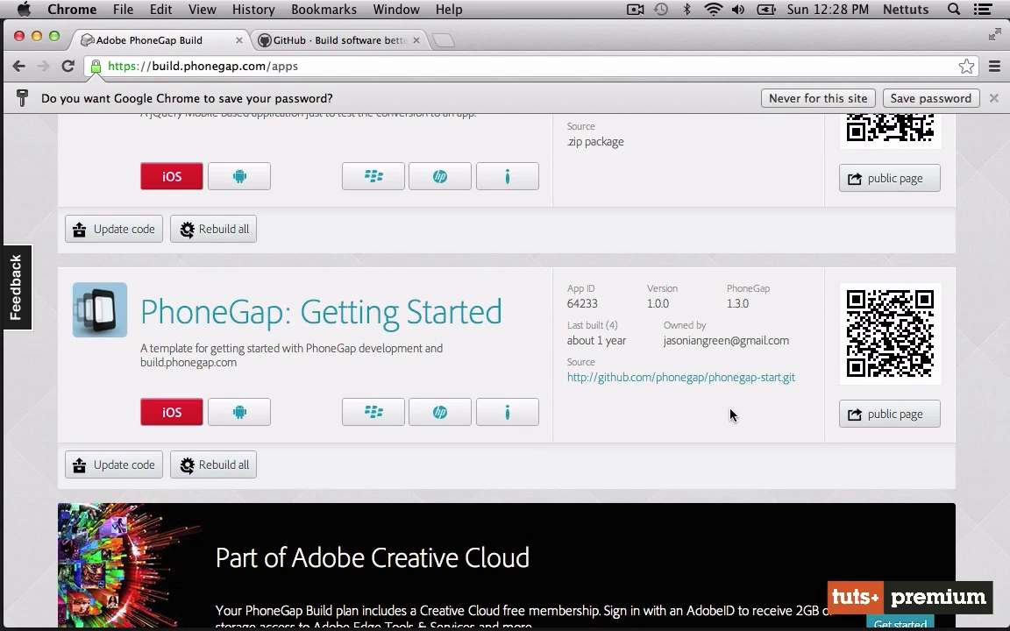
{"action": "mouse_move", "coordinate": [733, 390]}
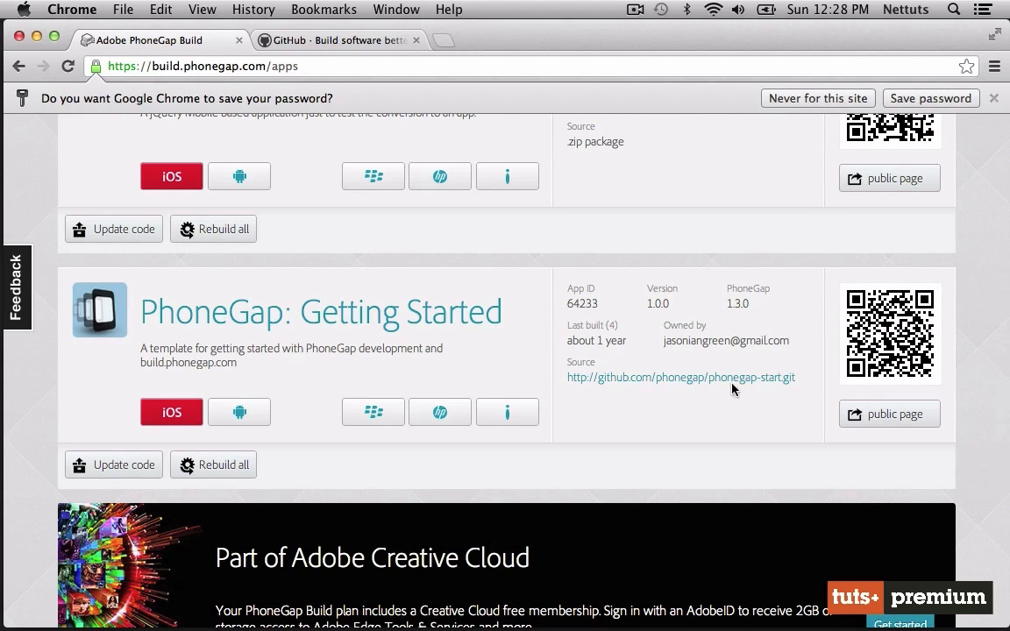
{"action": "mouse_move", "coordinate": [764, 382]}
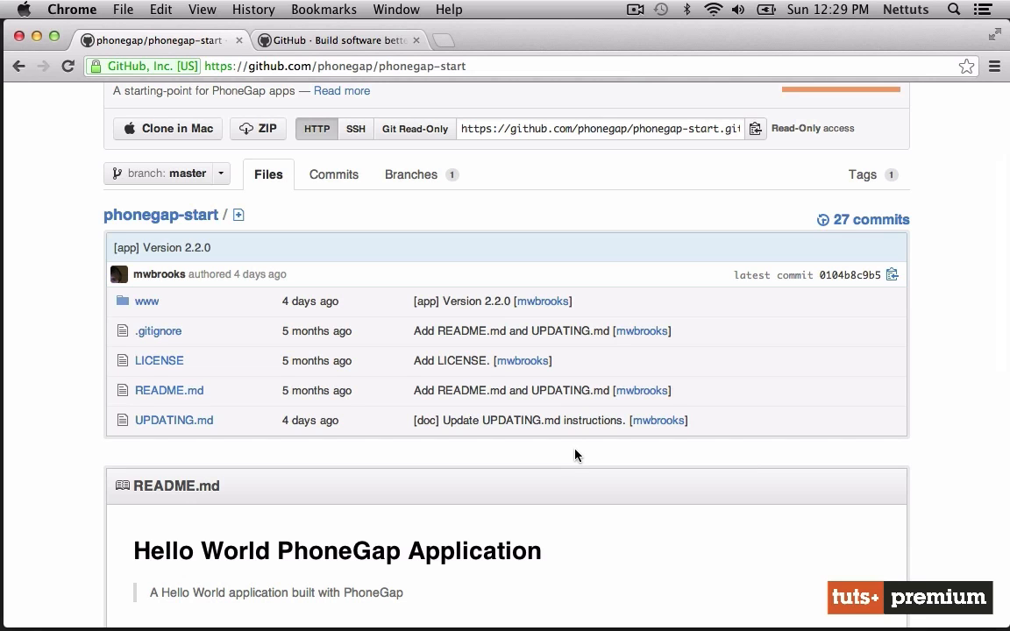
{"action": "mouse_move", "coordinate": [204, 318]}
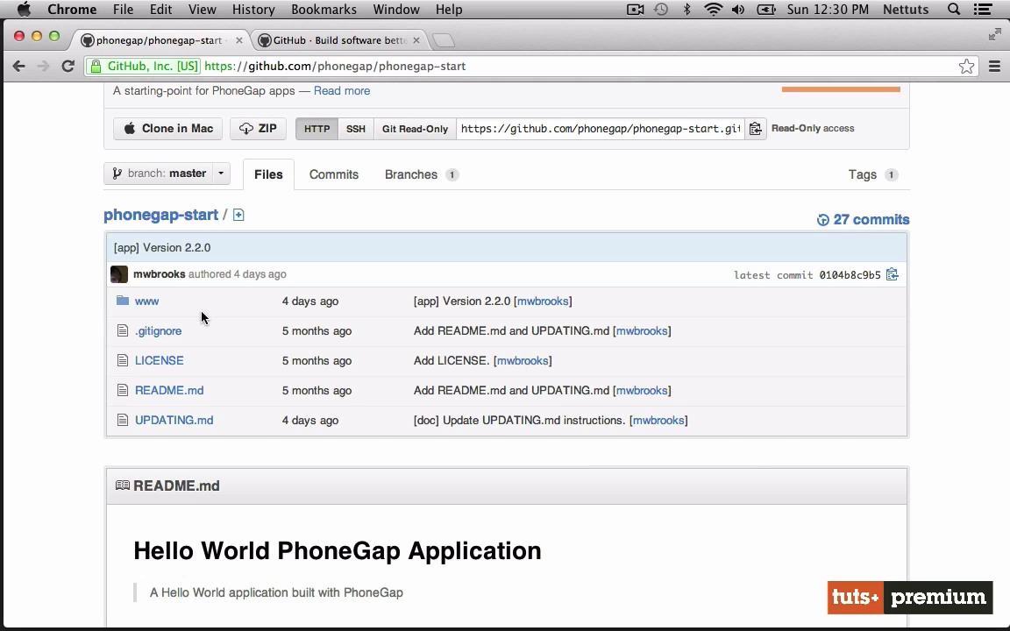
Open the www folder of the phonegap-start repository, showing config.xml and index.html.
{"action": "left_click", "coordinate": [147, 302]}
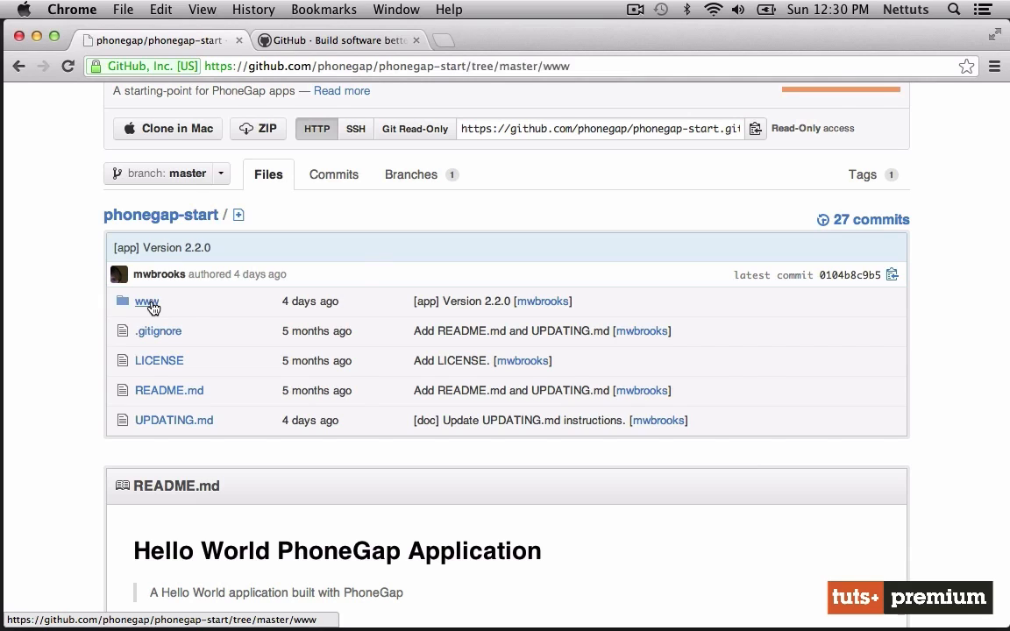
{"action": "left_click", "coordinate": [145, 302]}
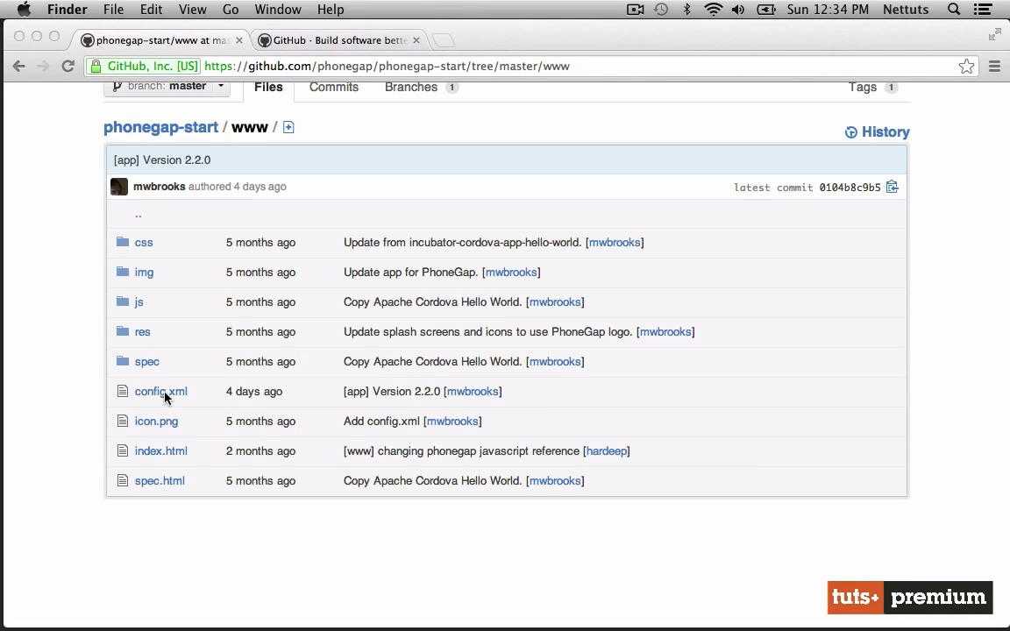
{"action": "left_click", "coordinate": [159, 393]}
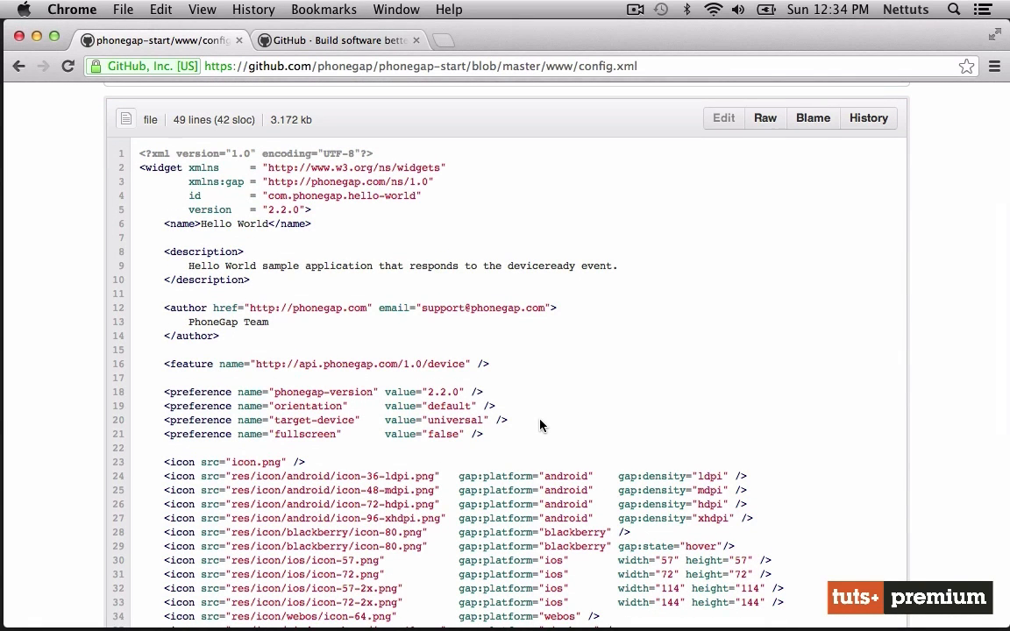
{"action": "scroll", "scroll_direction": "down", "scroll_amount": 3}
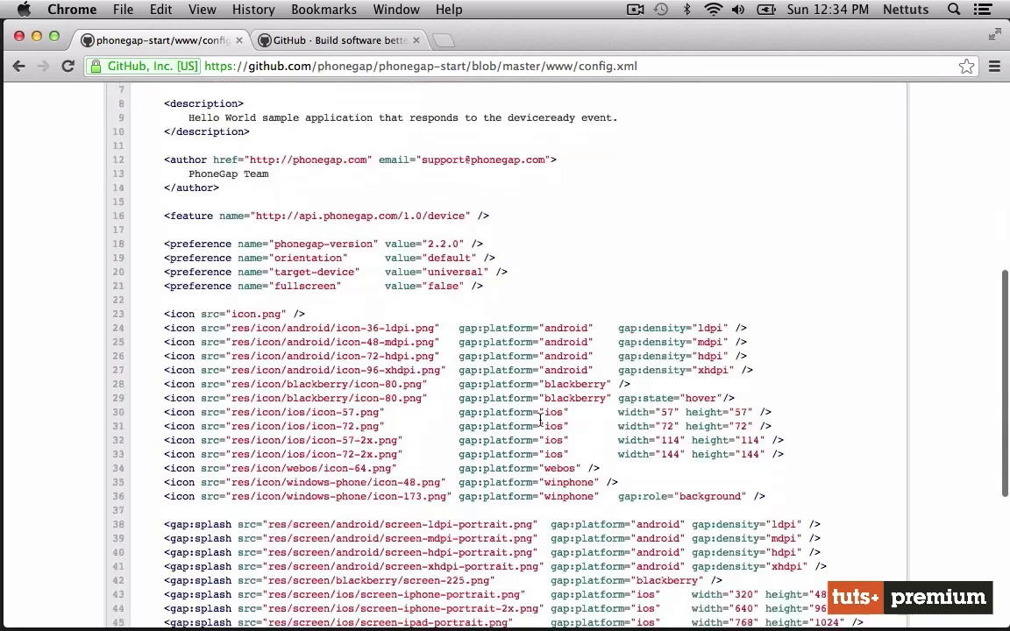
{"action": "scroll", "scroll_direction": "down", "scroll_amount": 3}
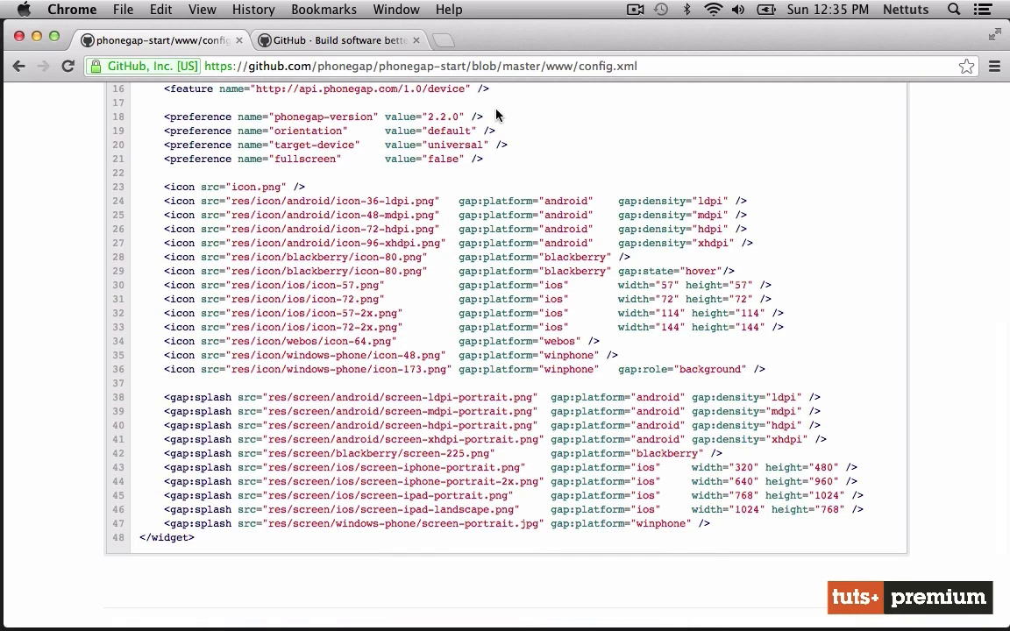
{"action": "mouse_move", "coordinate": [394, 115]}
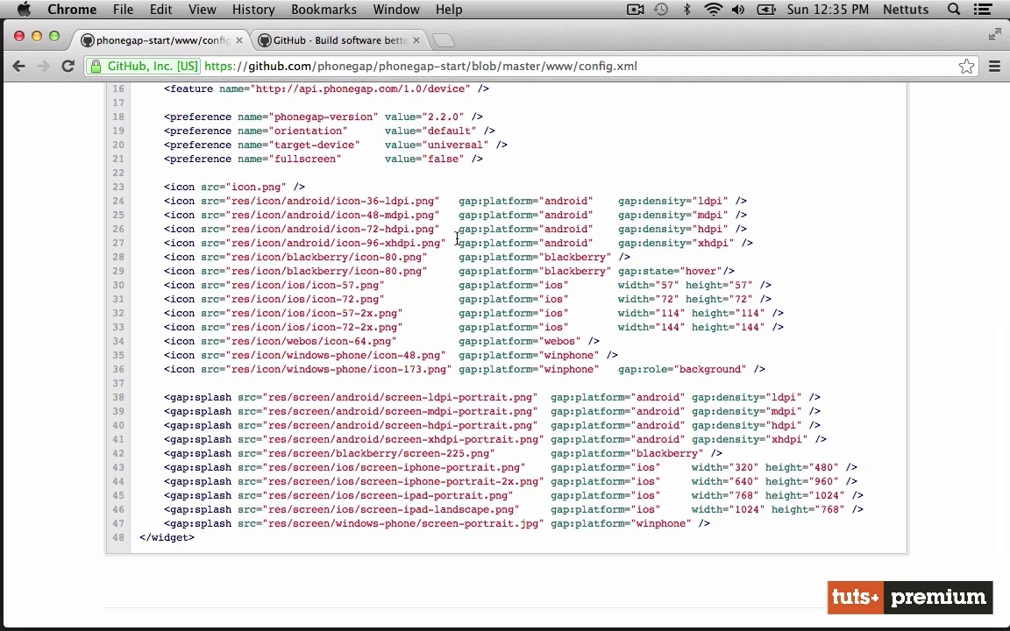
{"action": "mouse_move", "coordinate": [453, 204]}
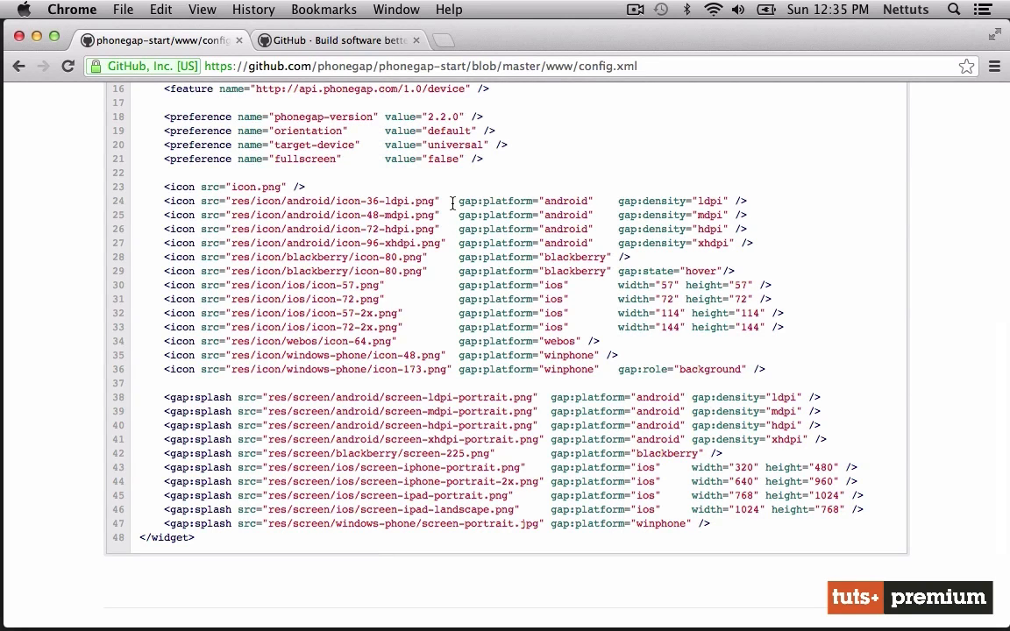
{"action": "mouse_move", "coordinate": [462, 522]}
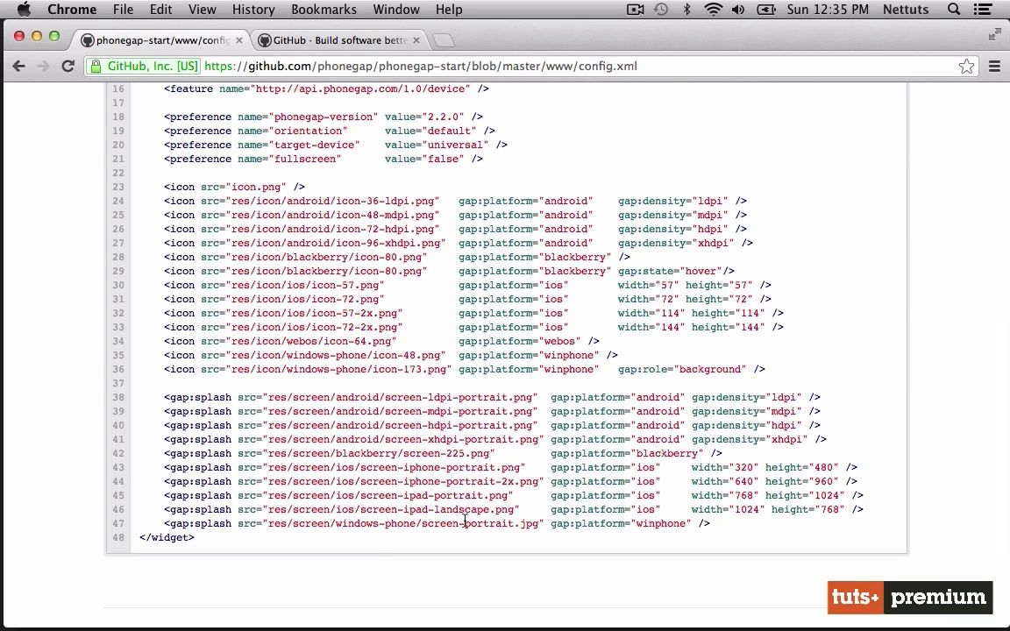
{"action": "mouse_move", "coordinate": [463, 438]}
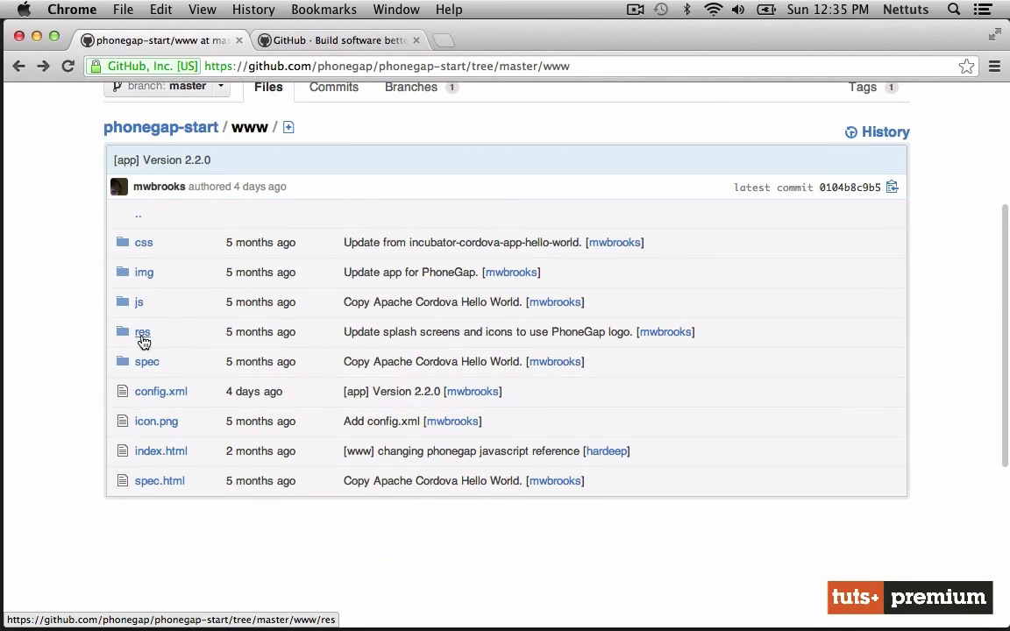
Browse the www/res/icon folder, including the blackberry icons, and return to the icon list.
{"action": "left_click", "coordinate": [142, 333]}
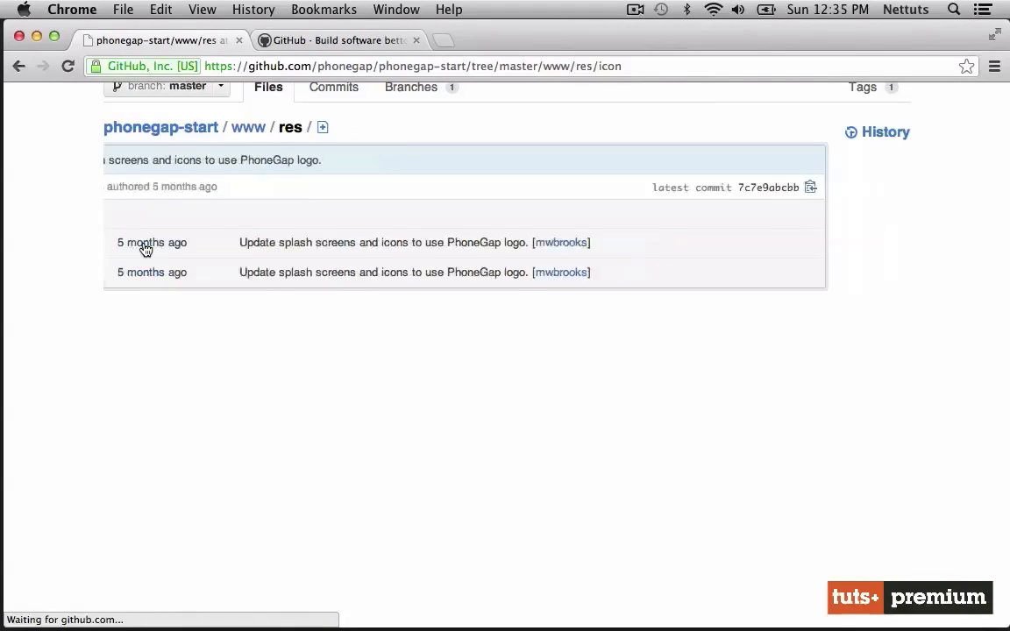
{"action": "left_click", "coordinate": [146, 249]}
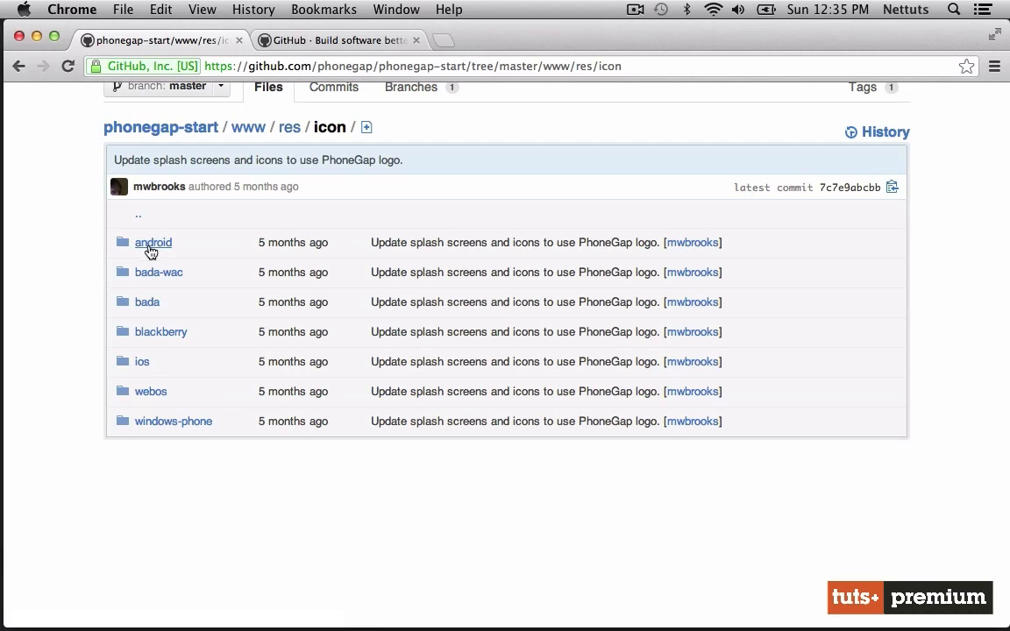
{"action": "mouse_move", "coordinate": [183, 245]}
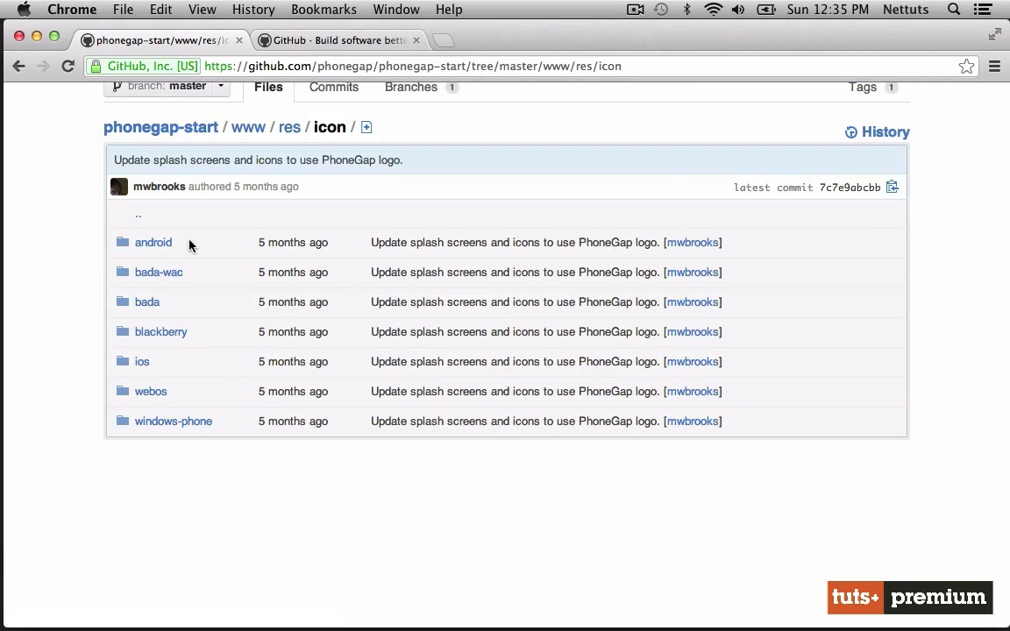
{"action": "left_click", "coordinate": [152, 242]}
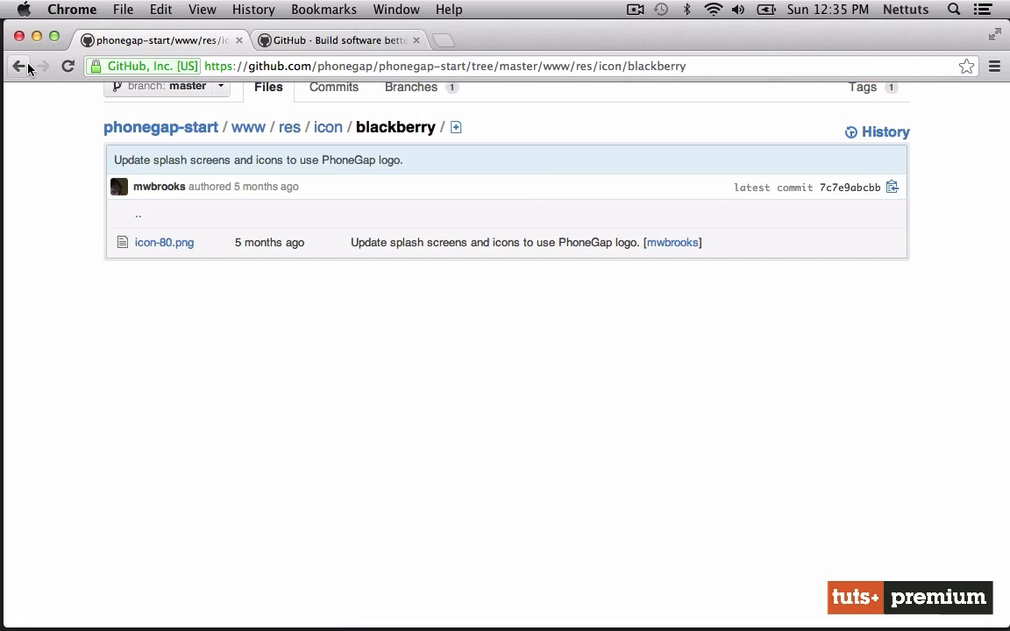
{"action": "left_click", "coordinate": [326, 127]}
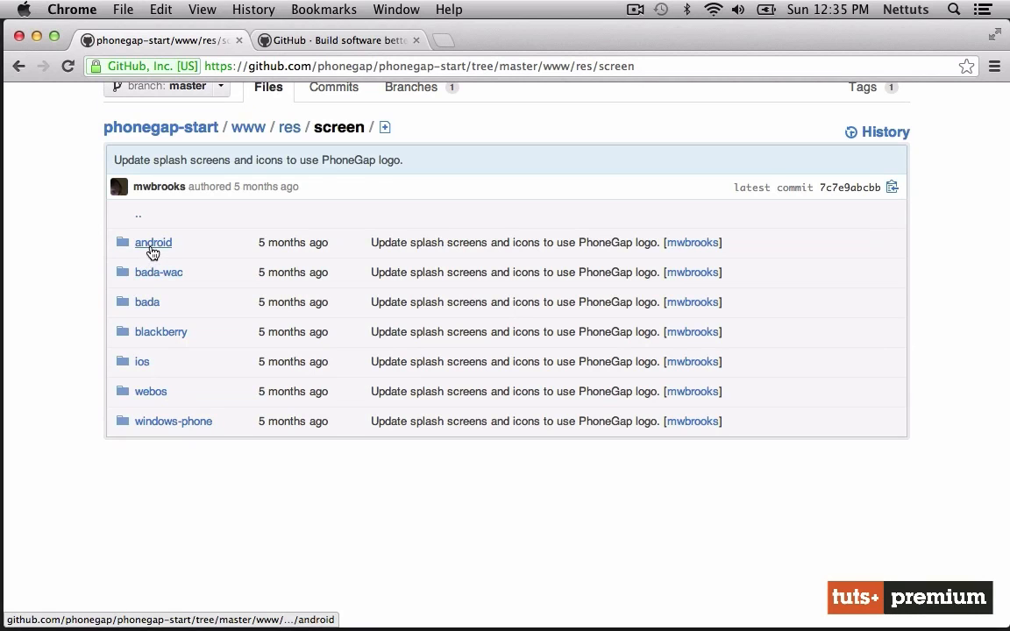
Browse the android splash screens, return to res, and download the repository as a zip.
{"action": "left_click", "coordinate": [155, 242]}
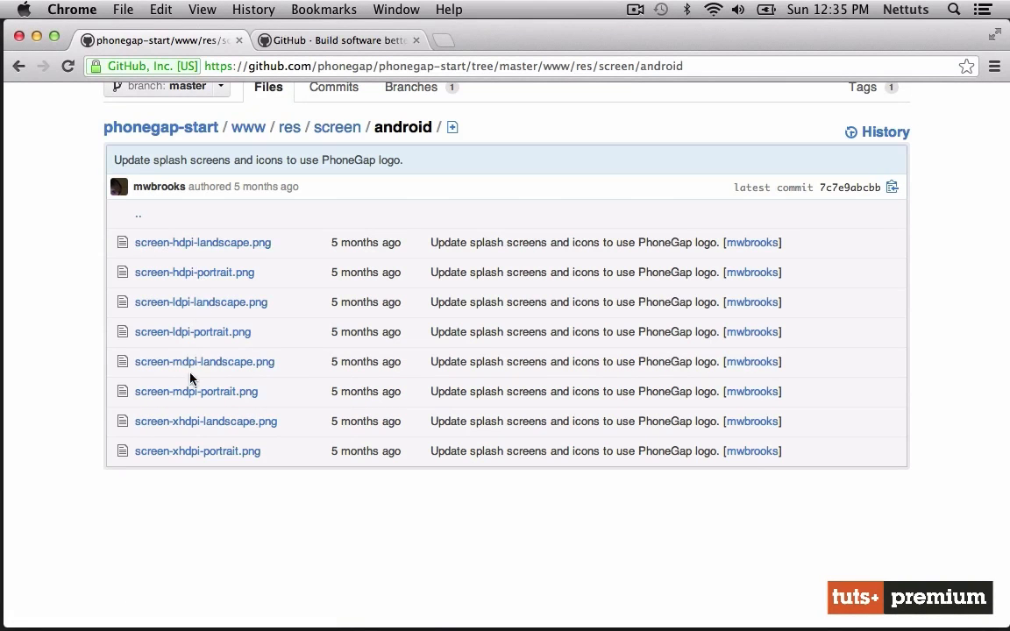
{"action": "mouse_move", "coordinate": [202, 406]}
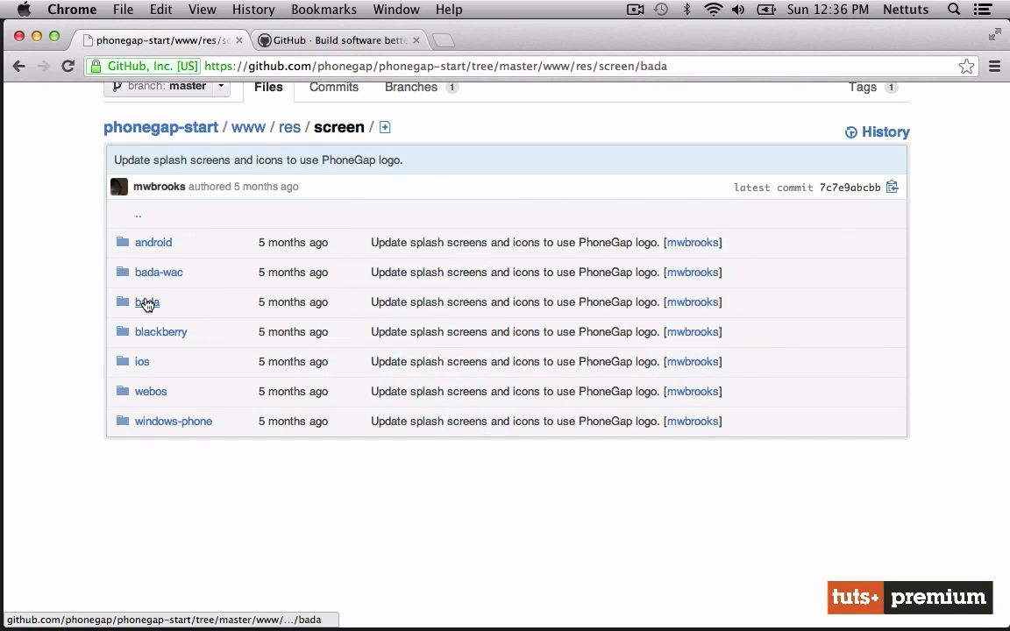
{"action": "left_click", "coordinate": [145, 302]}
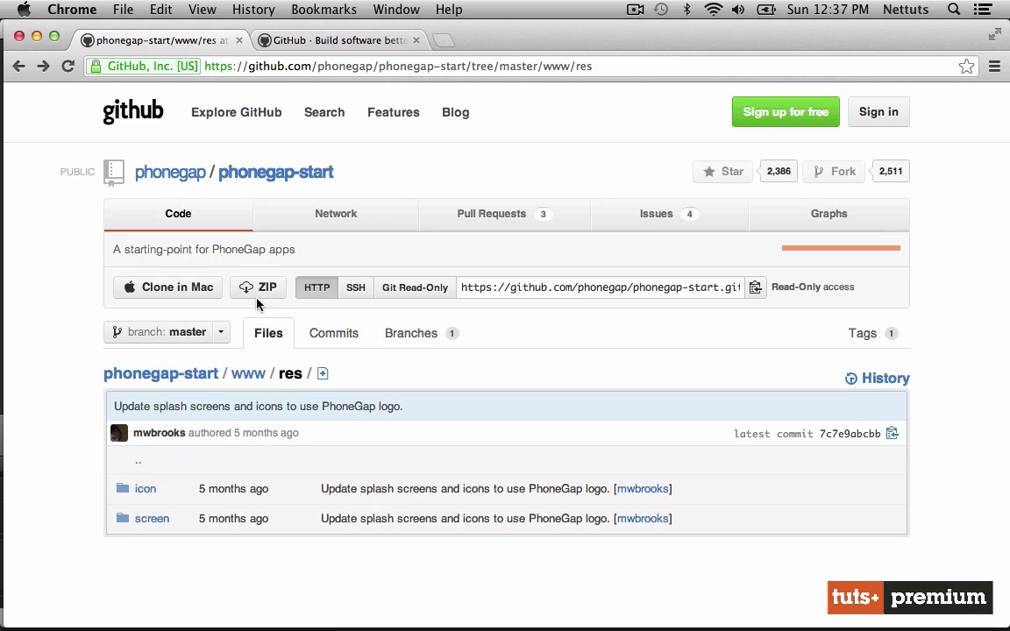
{"action": "left_click", "coordinate": [258, 287]}
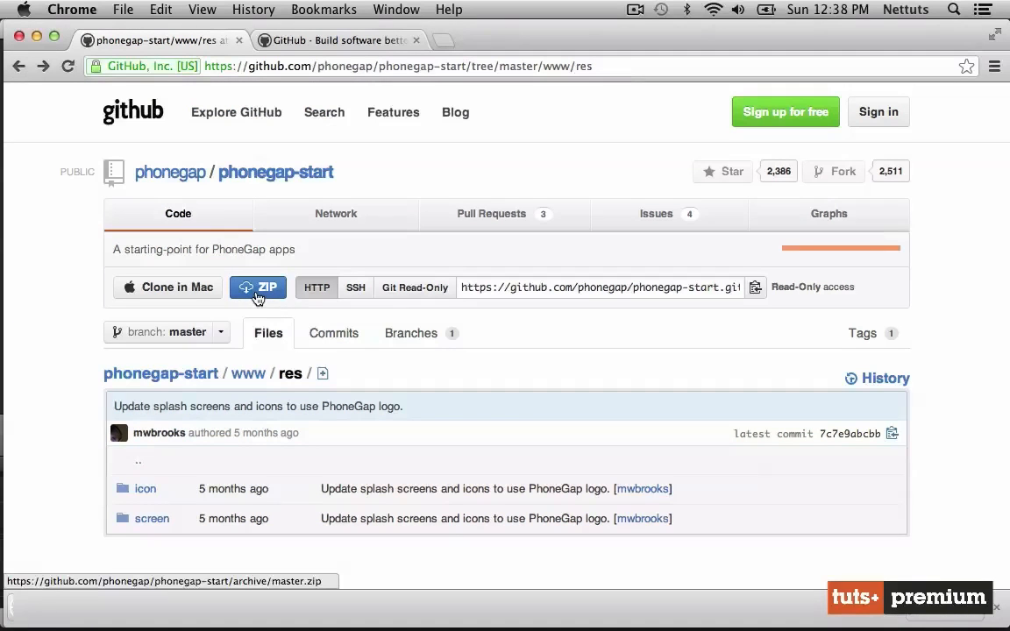
{"action": "left_click", "coordinate": [257, 287]}
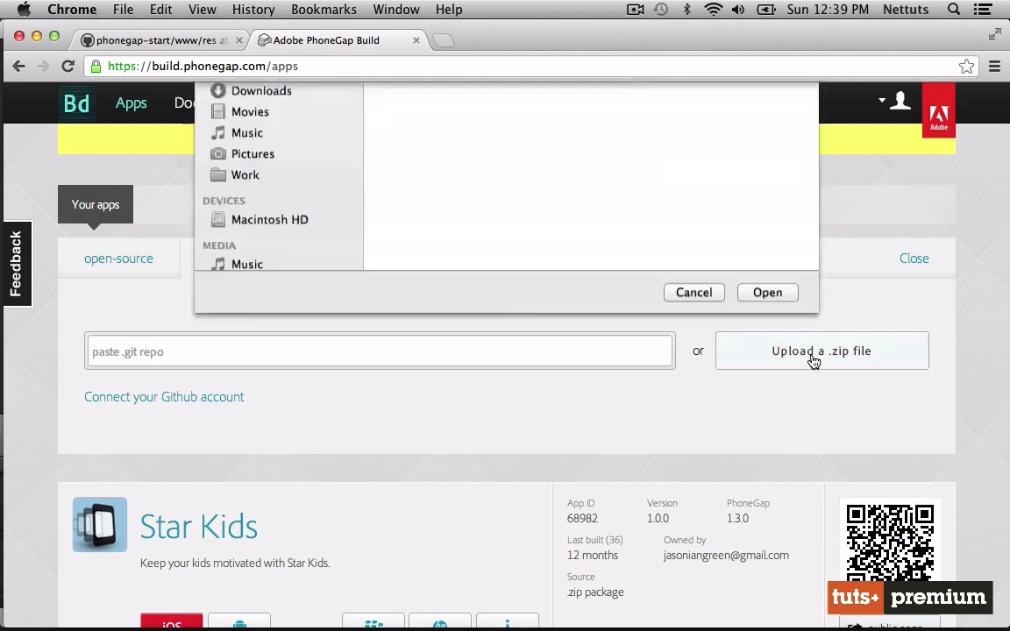
Upload phonegap-start-master.zip from Downloads to create the new Hello World app.
{"action": "left_click", "coordinate": [445, 255]}
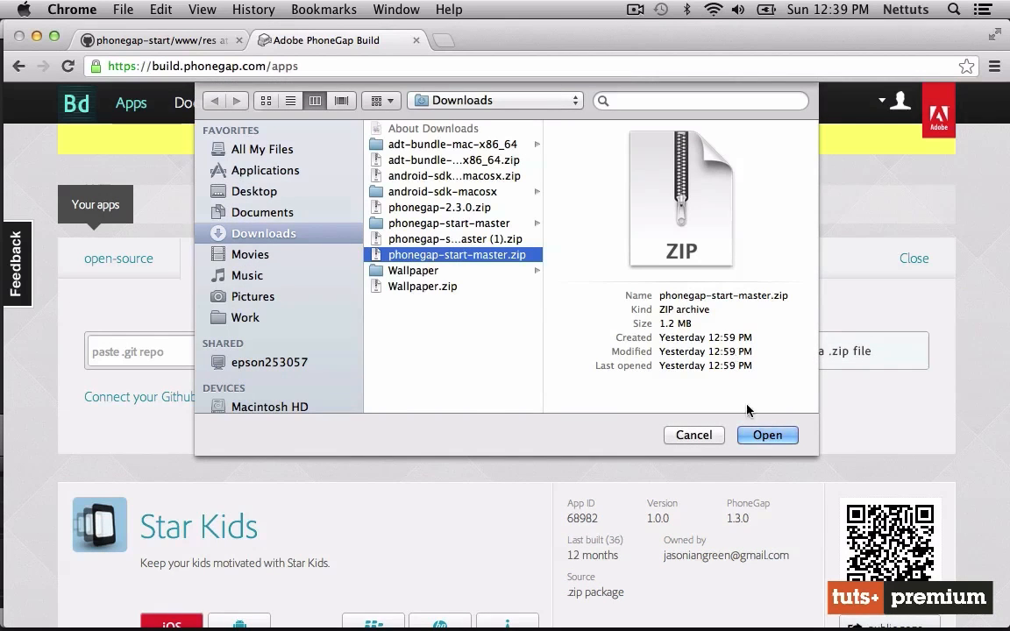
{"action": "left_click", "coordinate": [769, 435]}
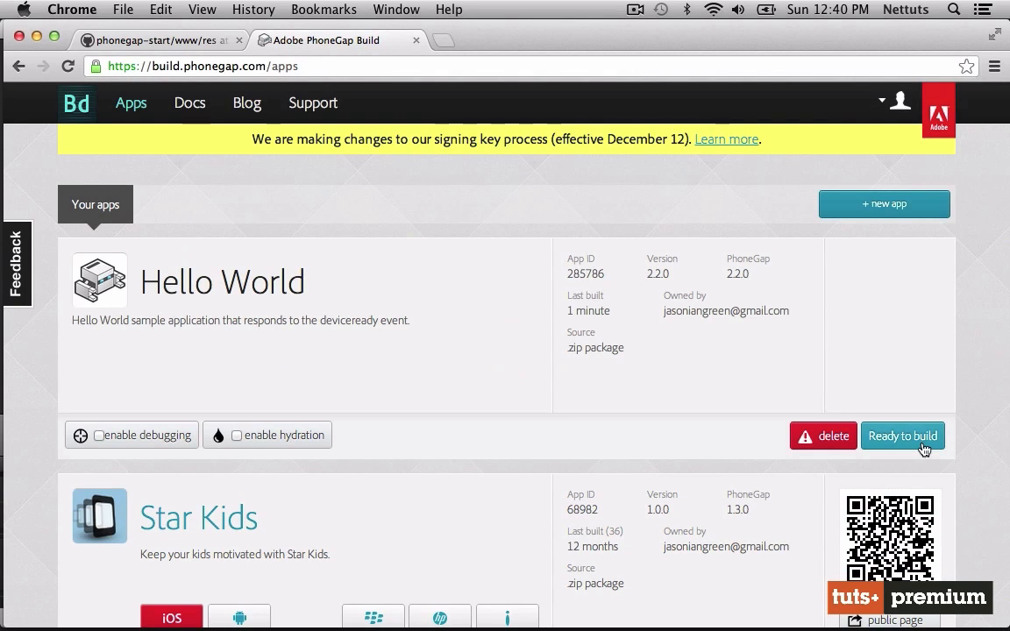
{"action": "mouse_move", "coordinate": [915, 446]}
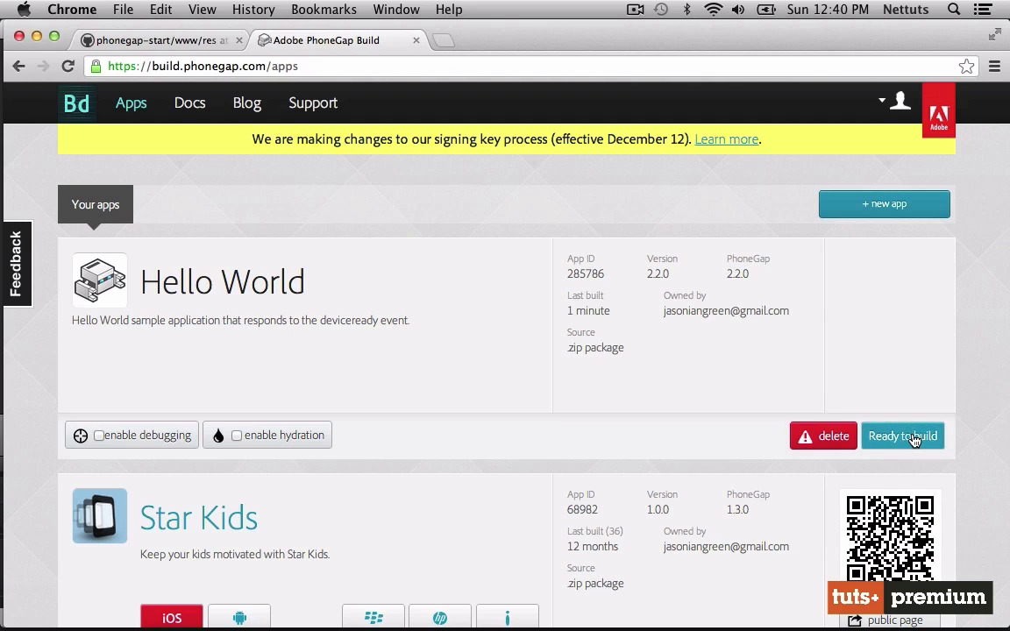
Start the Hello World build so it compiles for all target platforms.
{"action": "left_click", "coordinate": [902, 435]}
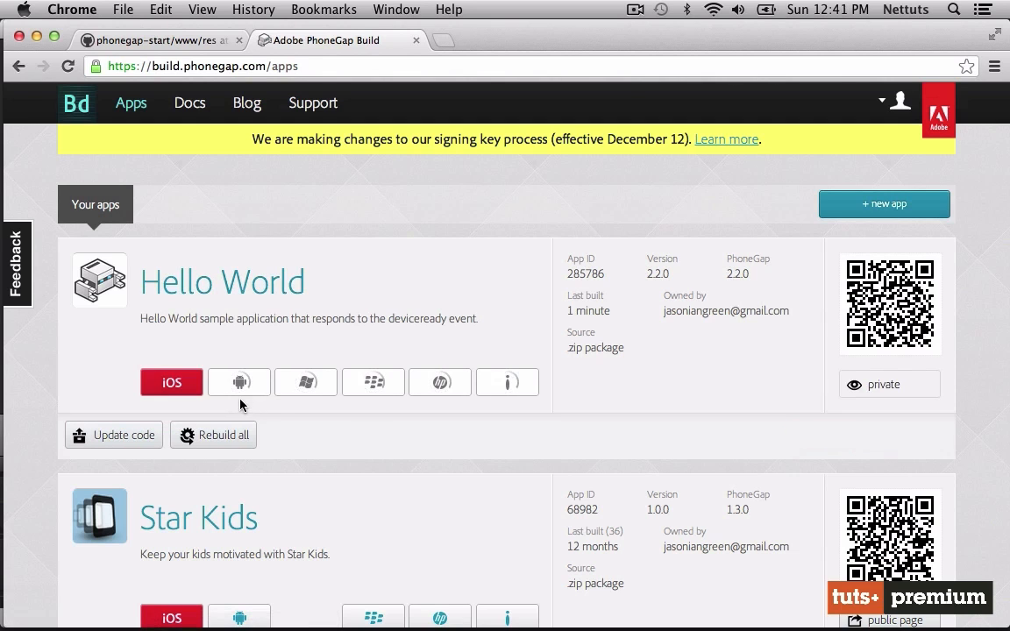
{"action": "mouse_move", "coordinate": [433, 402]}
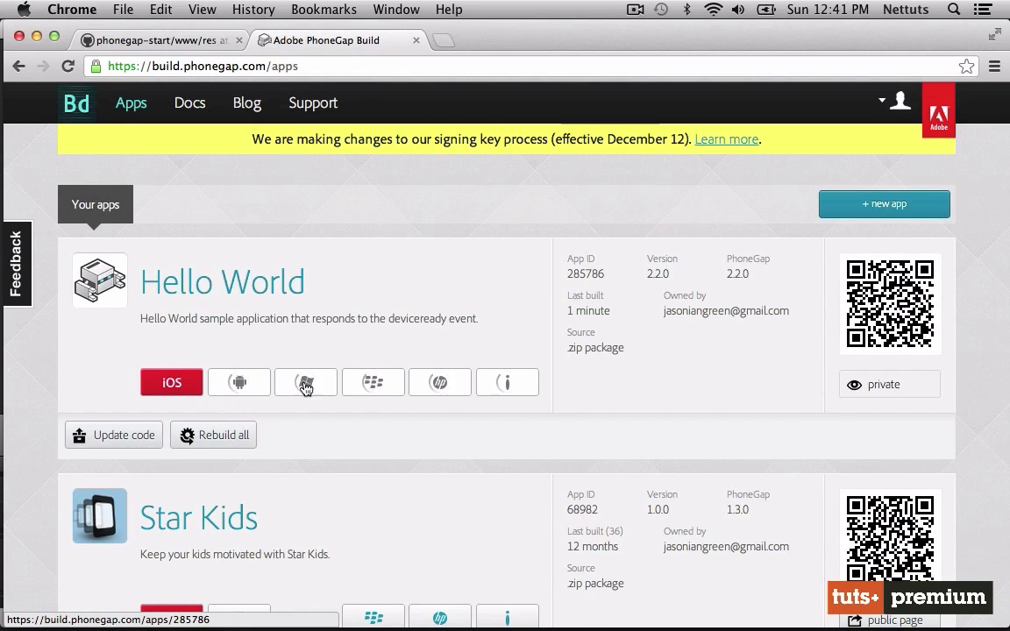
{"action": "mouse_move", "coordinate": [385, 393]}
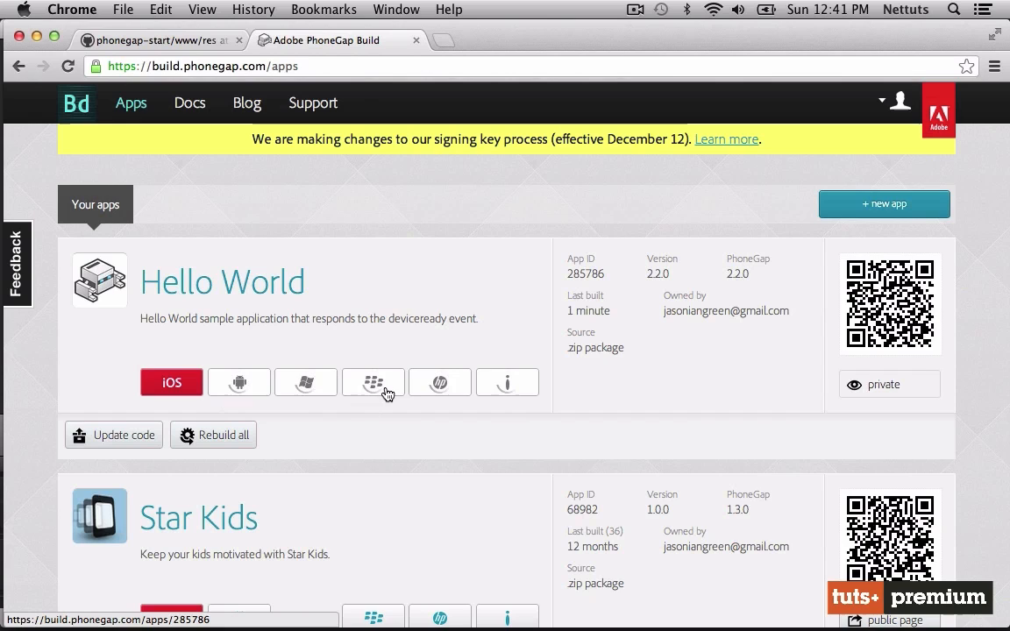
{"action": "mouse_move", "coordinate": [456, 394]}
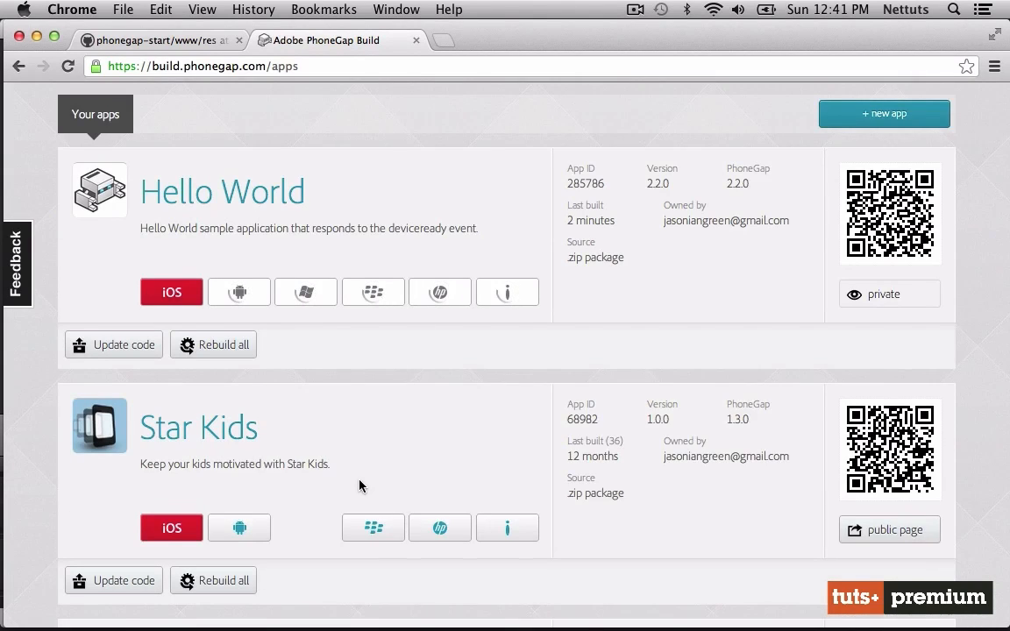
Download the Star Kids Android build as StarKids-debug.apk.
{"action": "scroll", "scroll_direction": "down", "scroll_amount": 3}
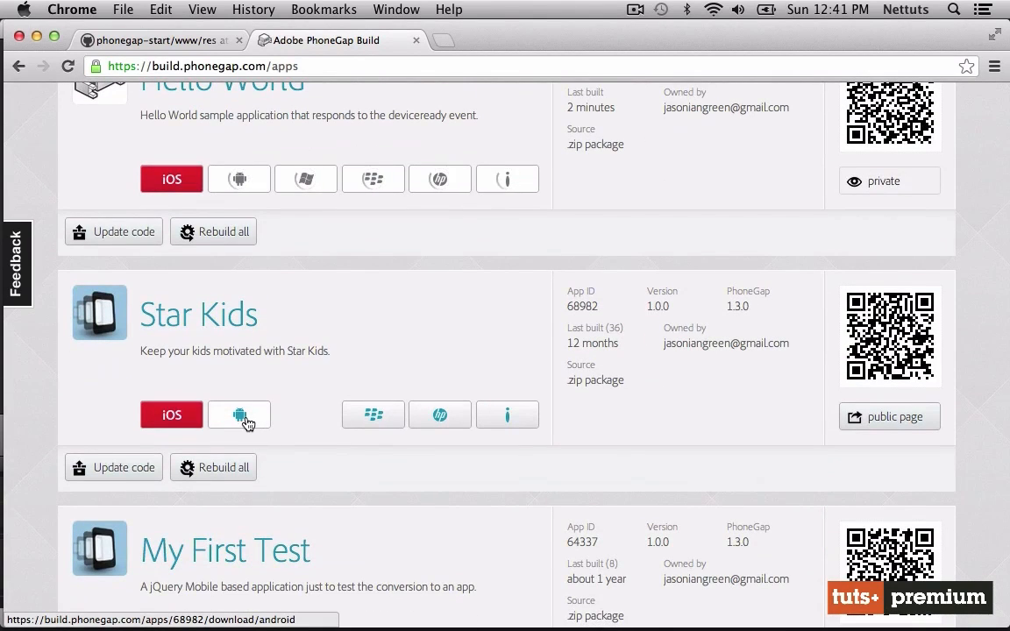
{"action": "left_click", "coordinate": [238, 414]}
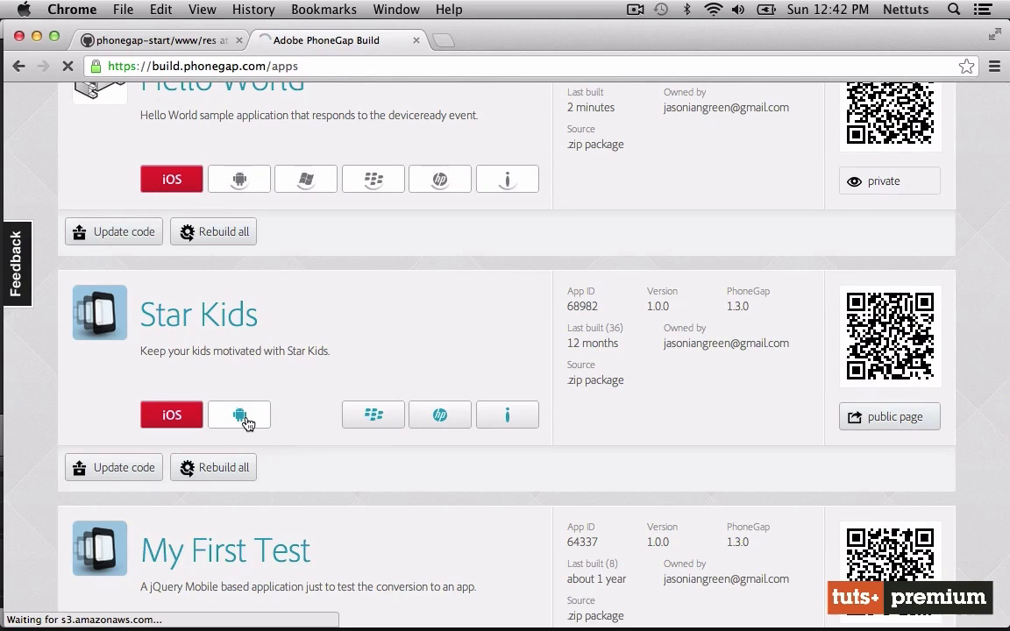
{"action": "left_click", "coordinate": [238, 414]}
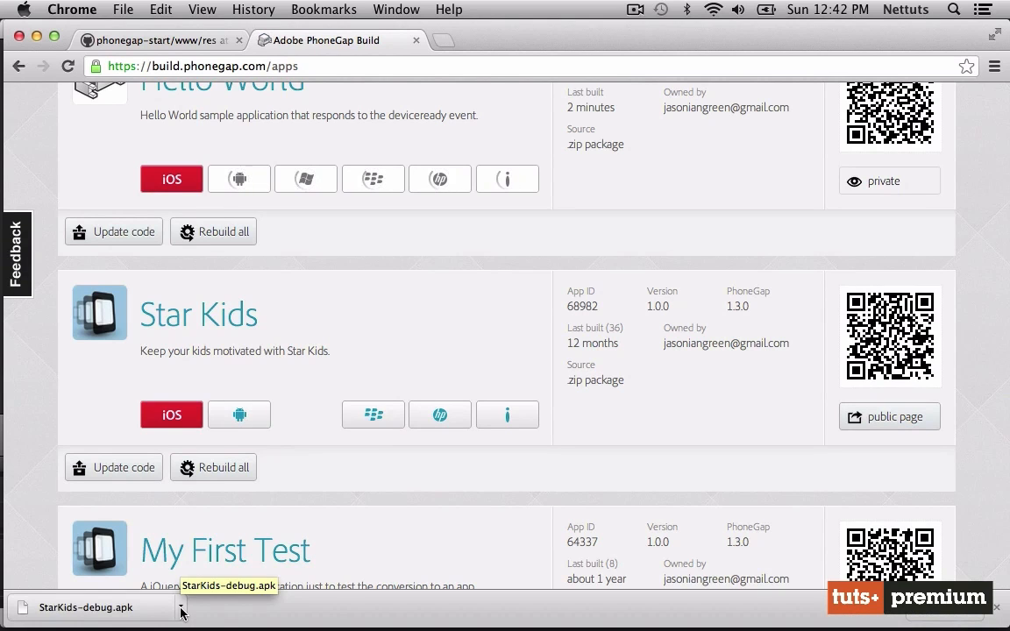